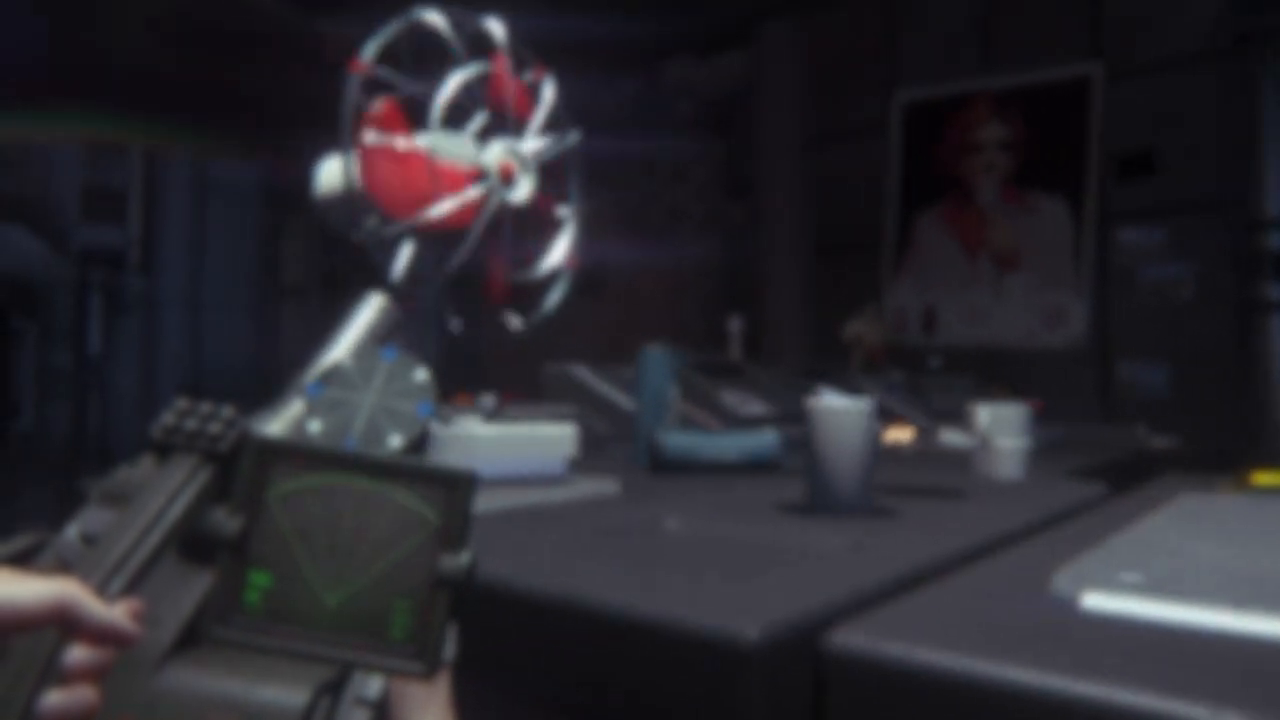
pyautogui.hscroll(3)
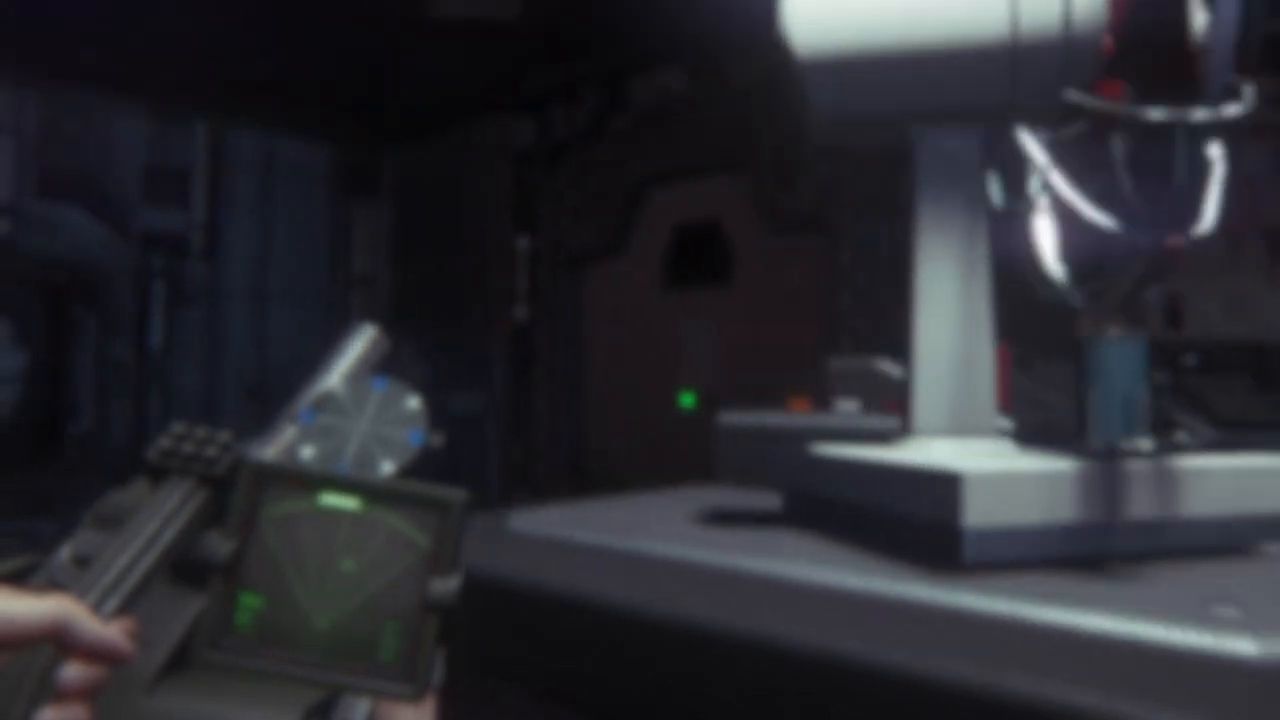